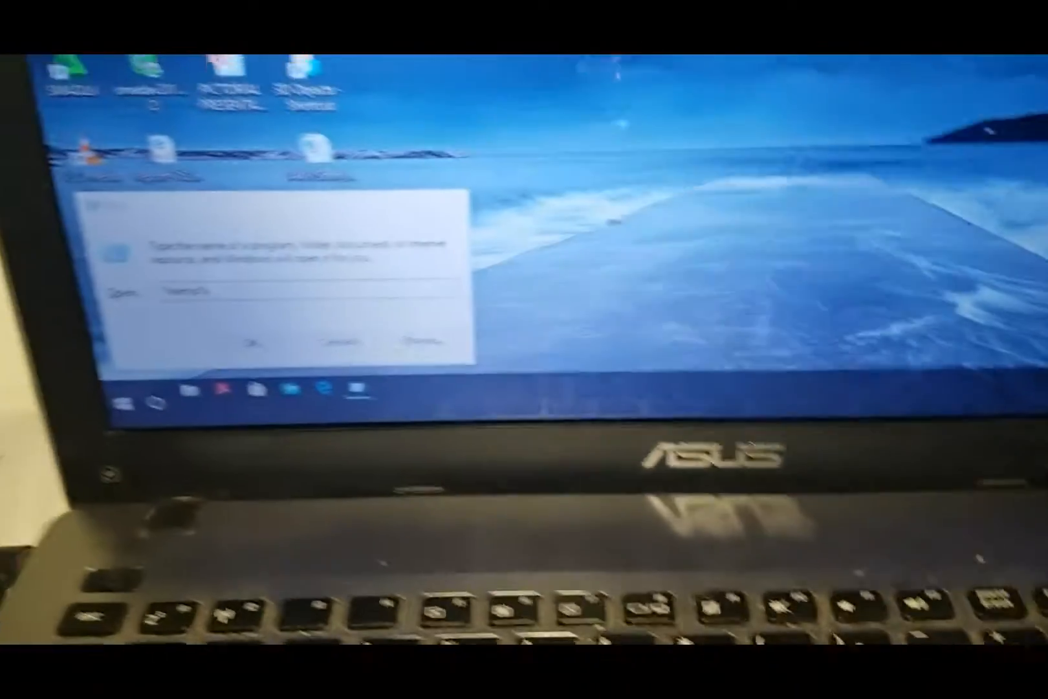
Open the %temp% folder from the Run dialog.
type("%temp%")
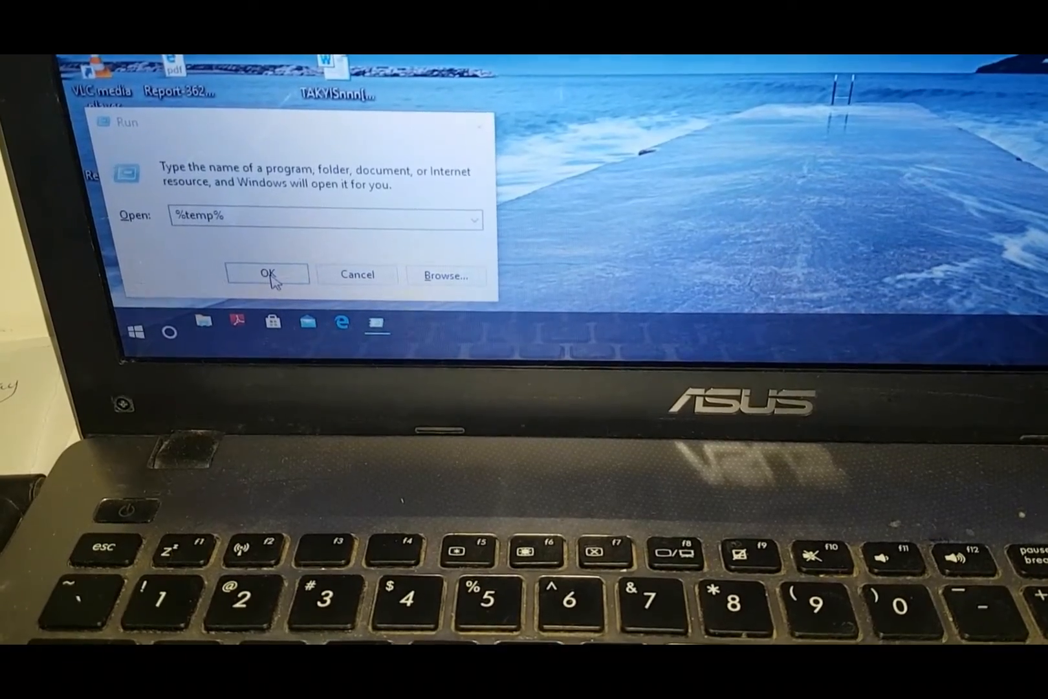
left_click(266, 274)
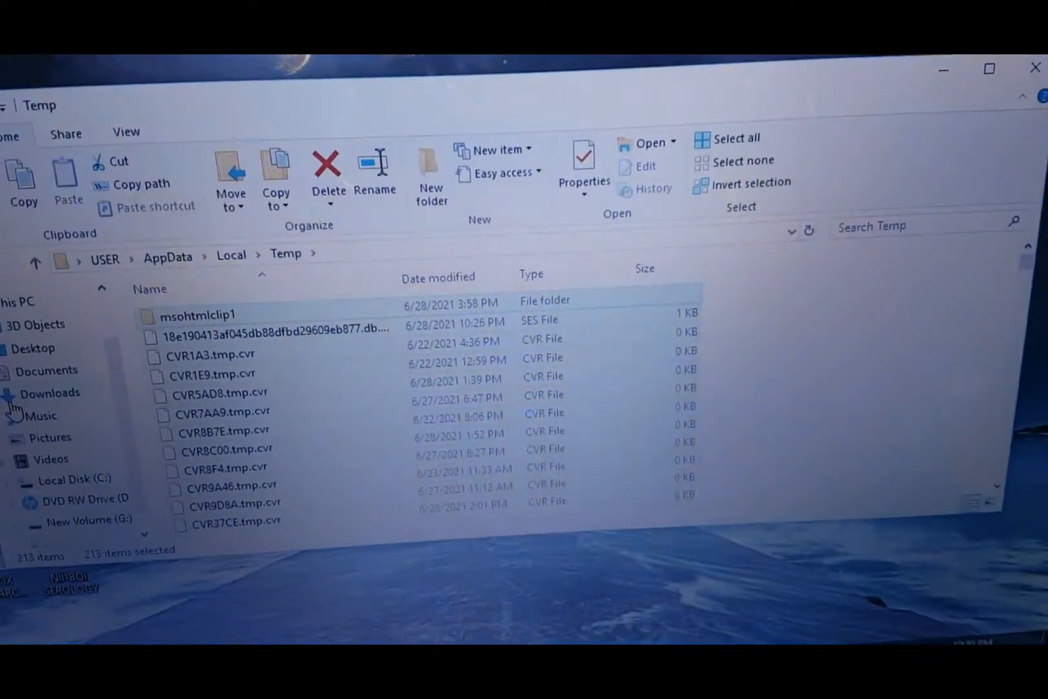
Delete all selected Temp files, sending them to the Recycle Bin.
left_click(327, 171)
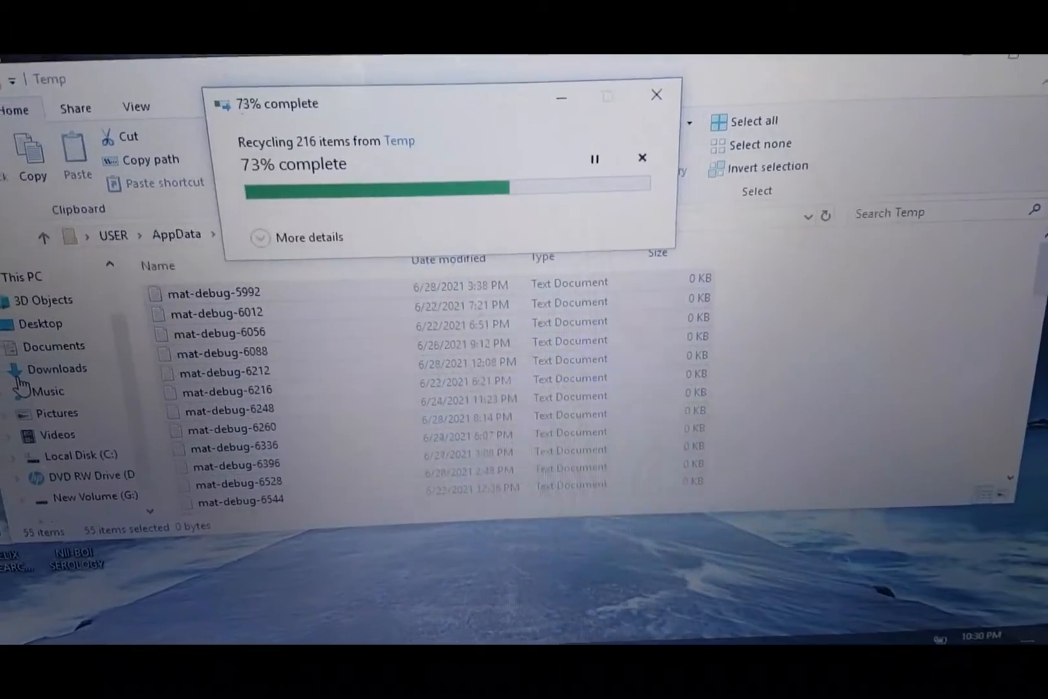